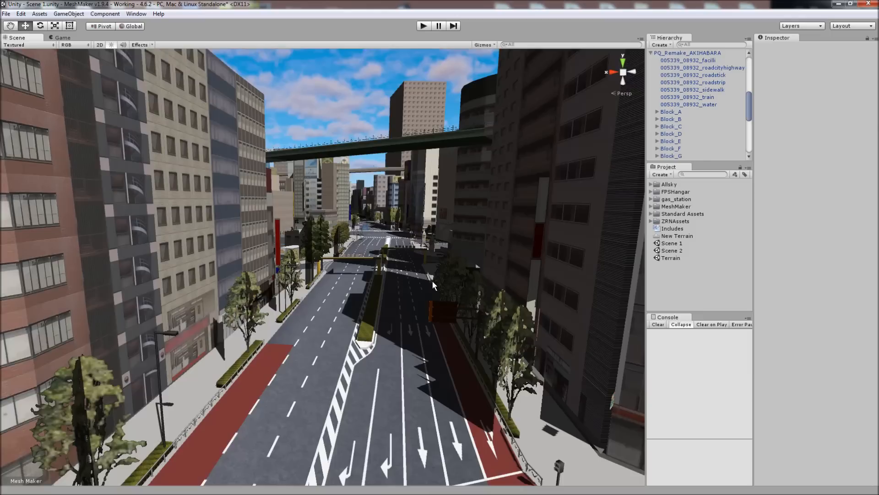
pyautogui.moveTo(417, 266)
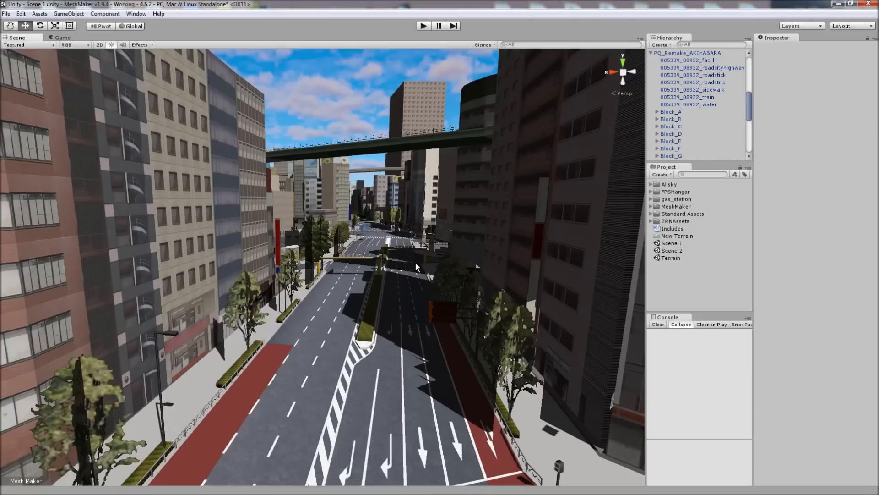
pyautogui.moveTo(417, 280)
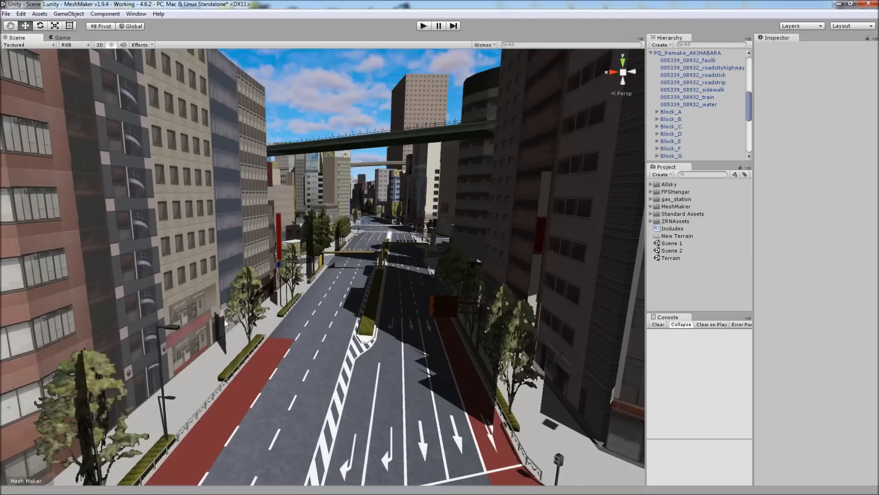
# Step: Select the walk_Block_C sidewalk mesh under WalkRoad in the Hierarchy
pyautogui.click(688, 53)
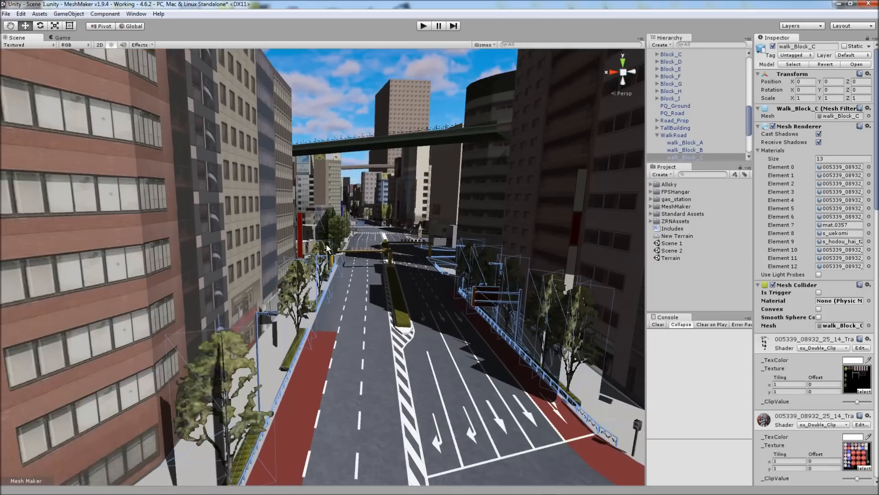
pyautogui.moveTo(281, 376)
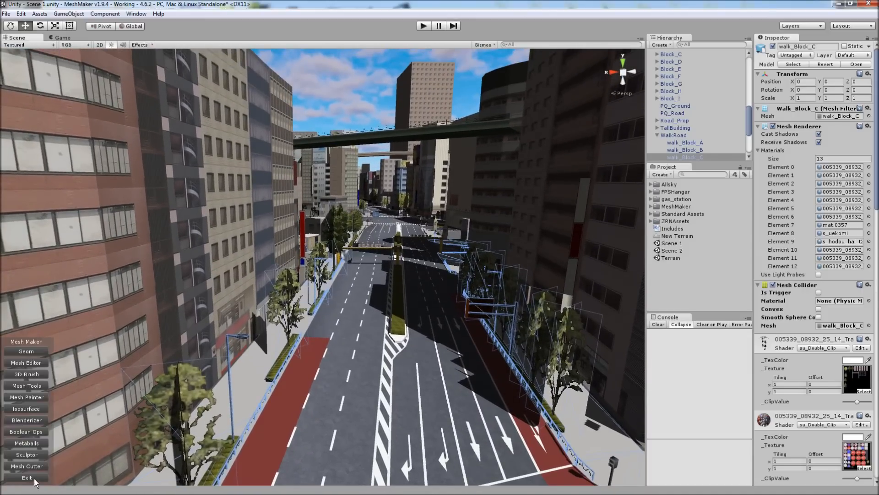
# Step: Launch Mesh Cutter on walk_Block_C (6098 vertices, 3465 triangles)
pyautogui.click(26, 466)
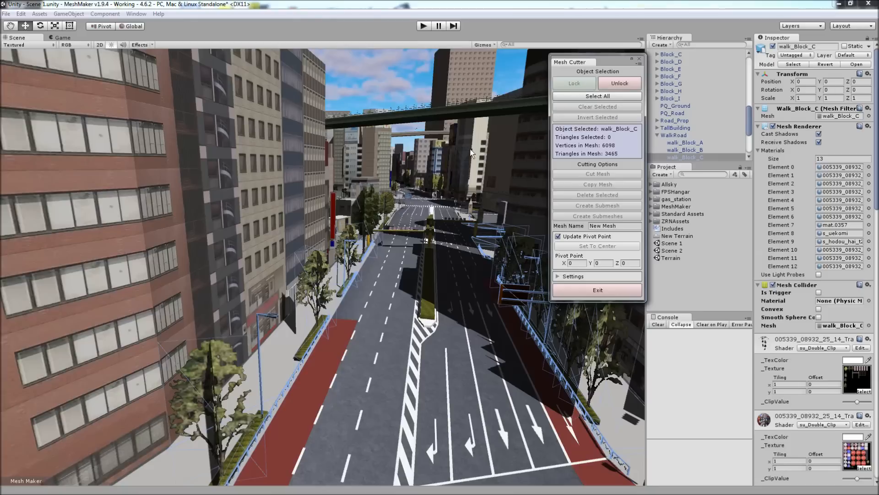
pyautogui.moveTo(211, 181)
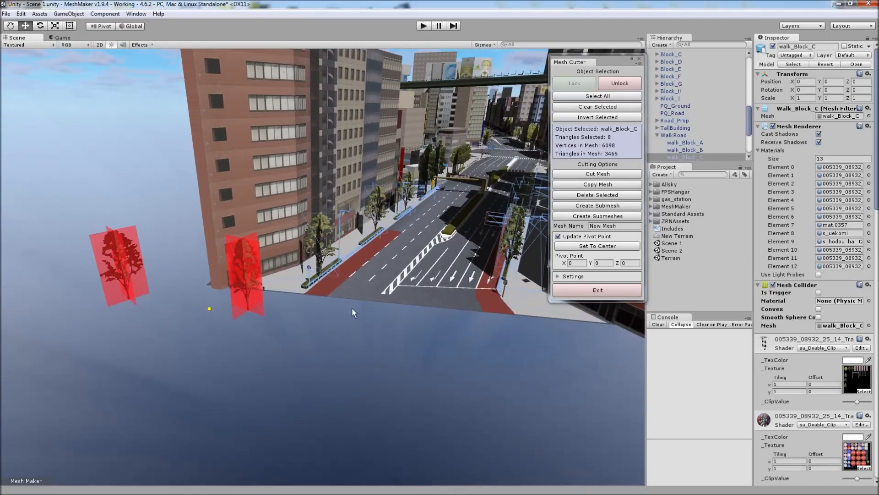
pyautogui.moveTo(402, 253)
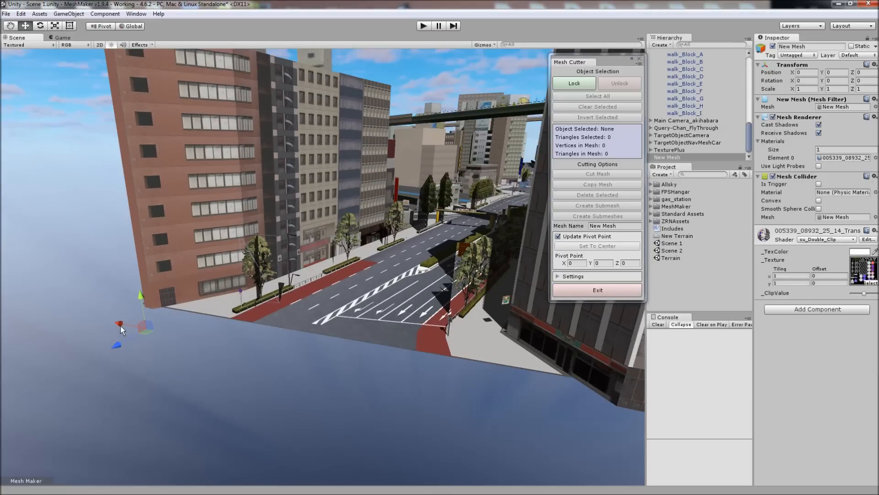
# Step: Zoom in on the cut-out tree billboard, then reselect the walk_Block_C sidewalk
pyautogui.moveTo(119, 325); pyautogui.dragTo(214, 336)
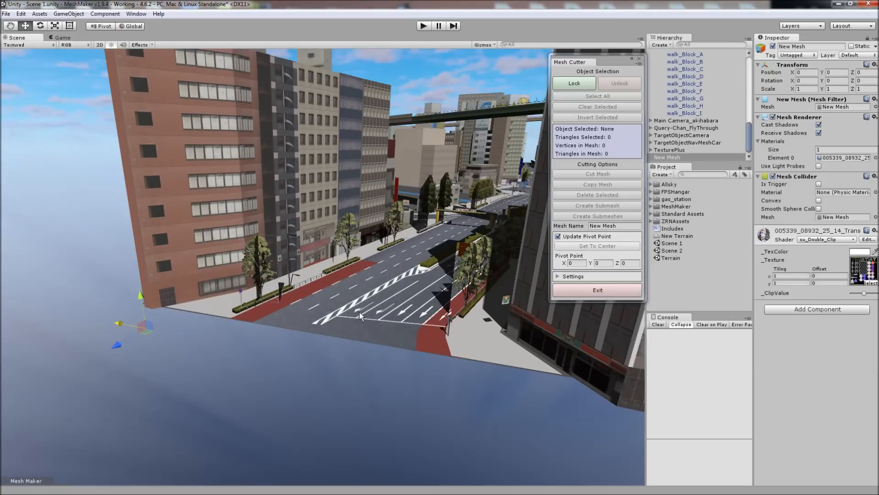
pyautogui.click(685, 68)
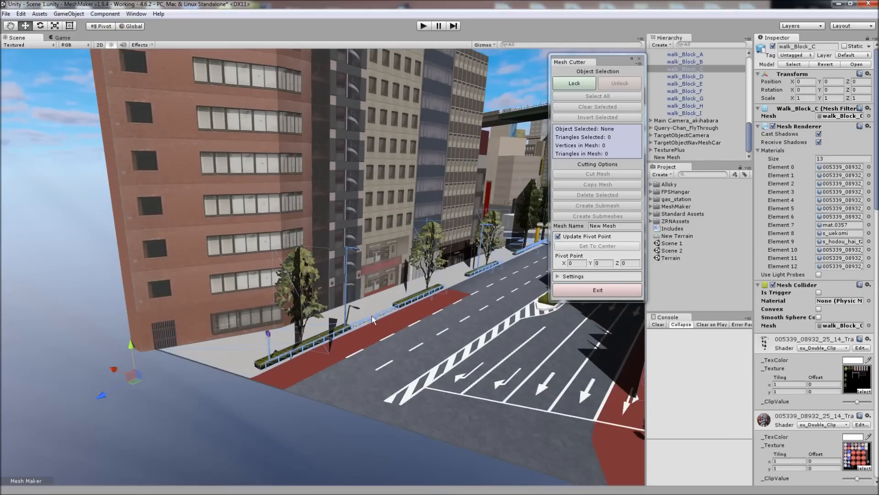
pyautogui.moveTo(330, 324)
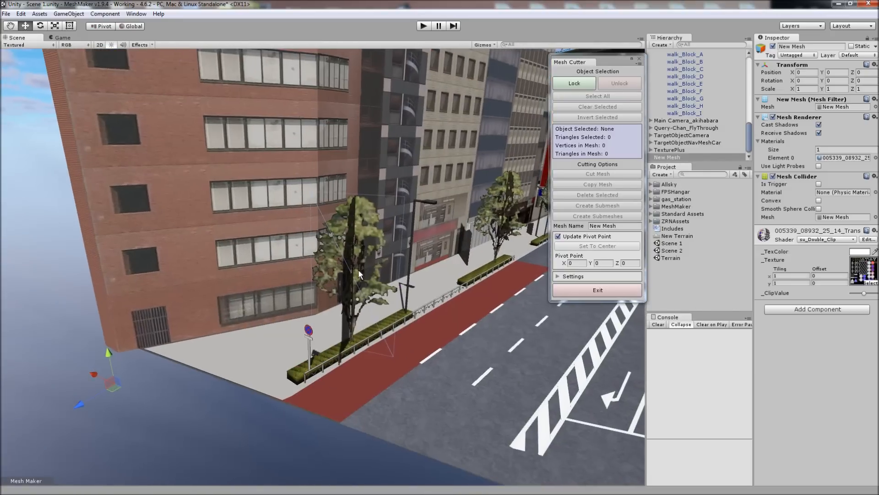
# Step: Select the tree billboard, center its pivot, and save it with Copy Mesh, replacing the existing mesh and prefab
pyautogui.click(364, 253)
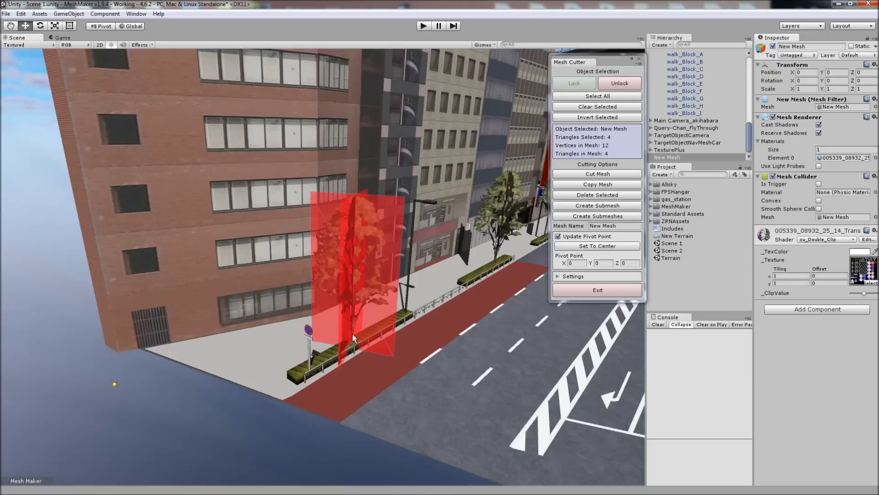
pyautogui.moveTo(401, 340)
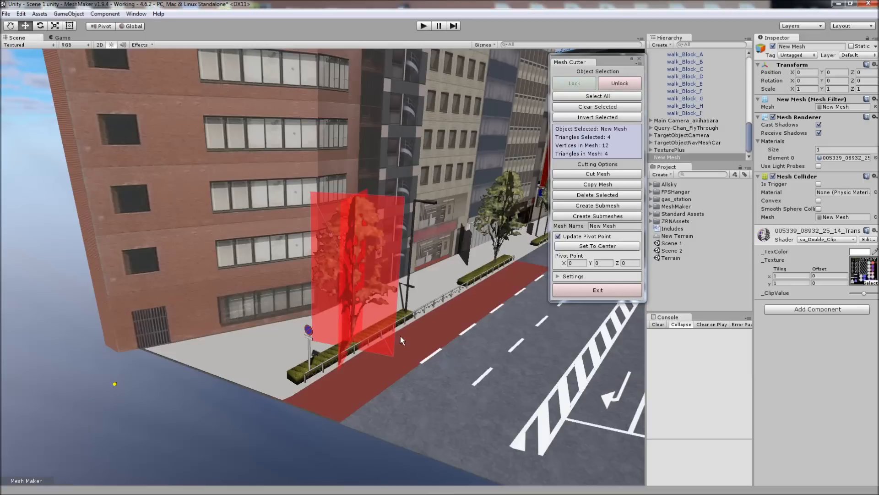
pyautogui.moveTo(589, 248)
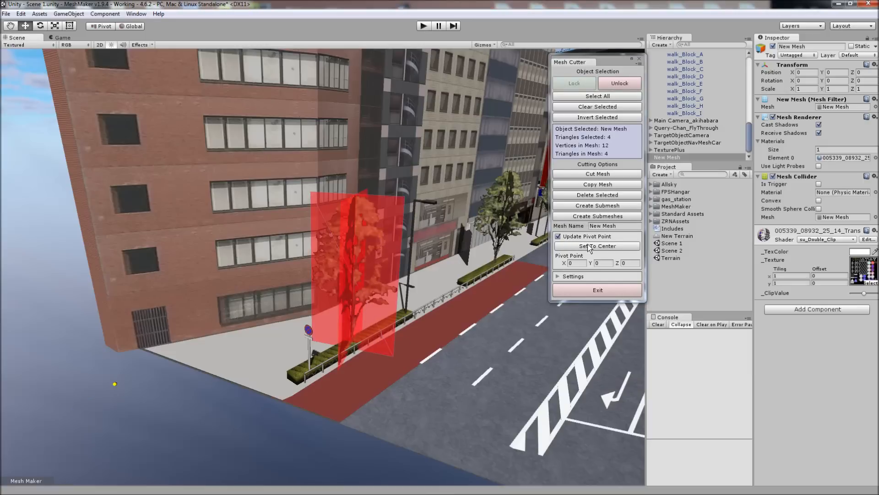
pyautogui.click(597, 245)
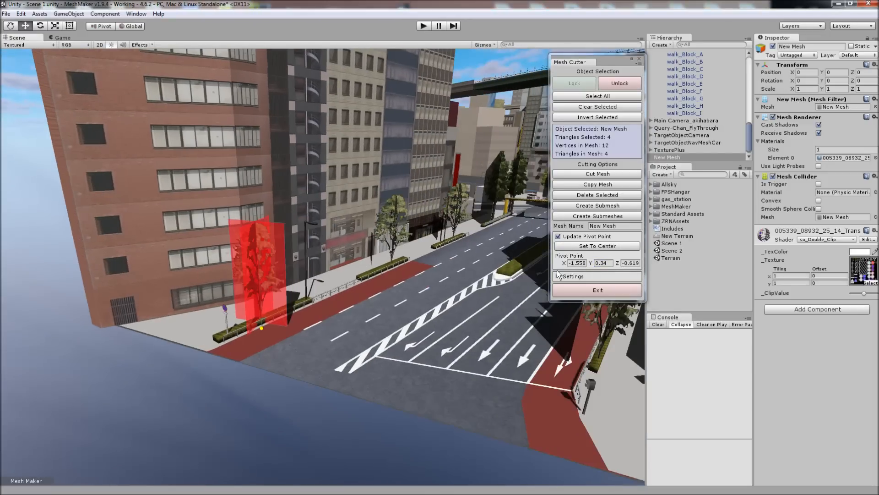
pyautogui.click(597, 184)
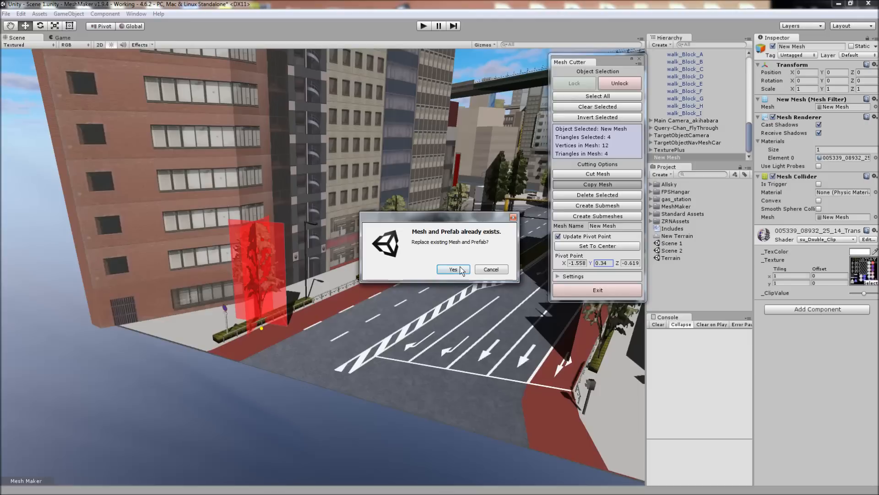
pyautogui.click(454, 269)
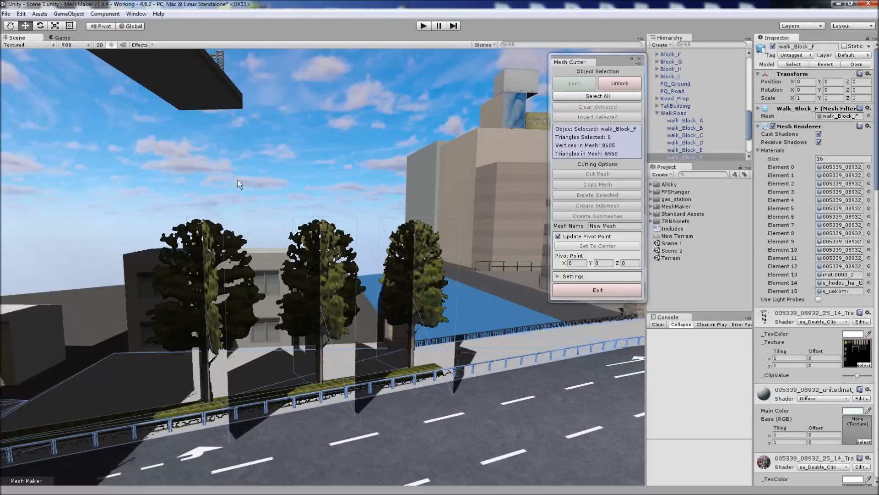
pyautogui.moveTo(108, 175)
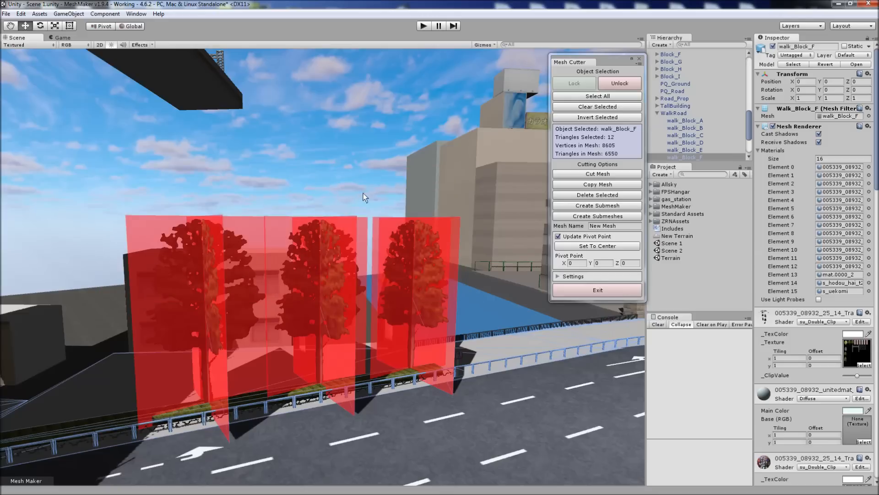
# Step: Mark the three tree billboard planes on walk_Block_F, selecting 12 triangles
pyautogui.click(597, 245)
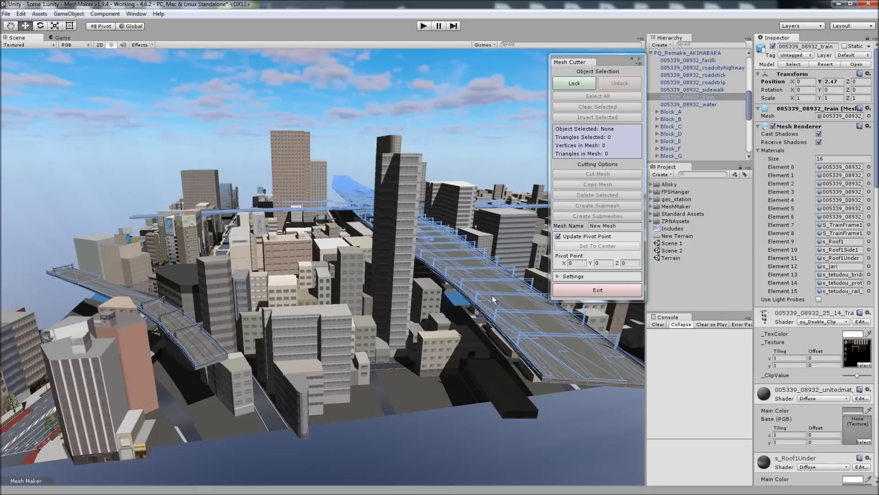
pyautogui.moveTo(201, 360)
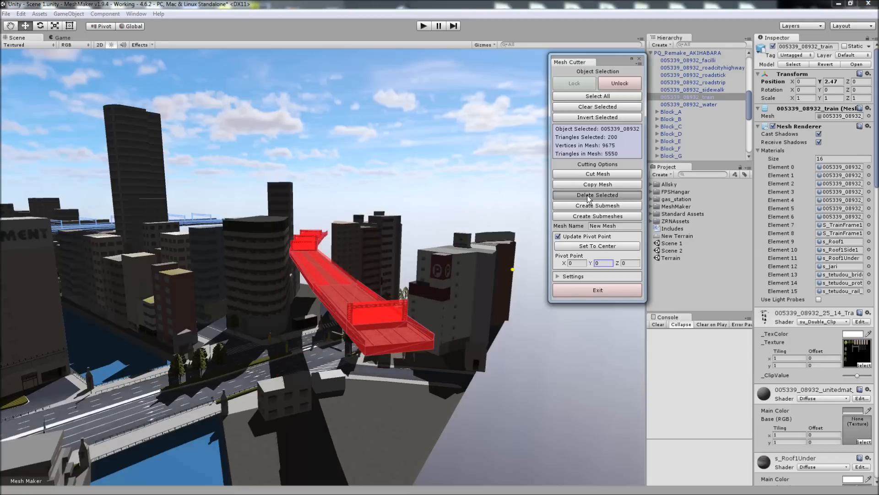
# Step: Delete the selected 200-triangle bridge section from the 005339_08932_train mesh
pyautogui.click(597, 194)
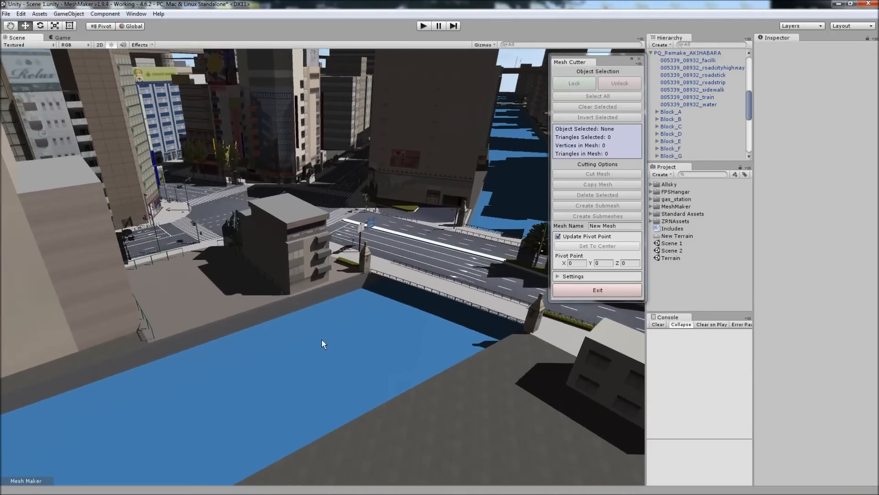
# Step: Select the river water mesh and cut its 21 selected triangles into a New Mesh, replacing the existing mesh and prefab
pyautogui.click(688, 105)
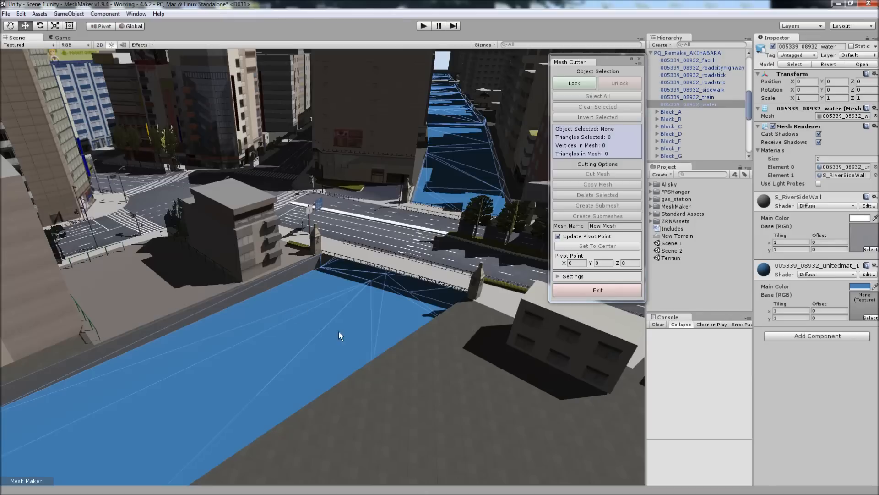
pyautogui.moveTo(203, 303)
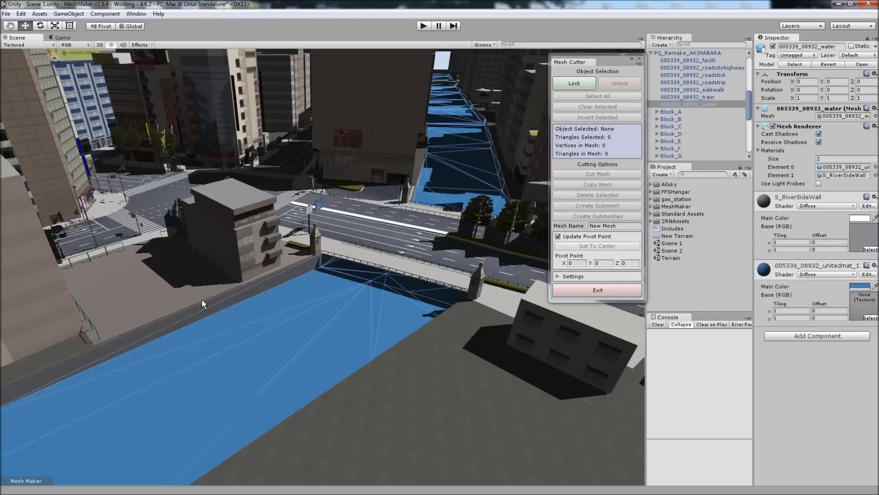
pyautogui.moveTo(318, 270)
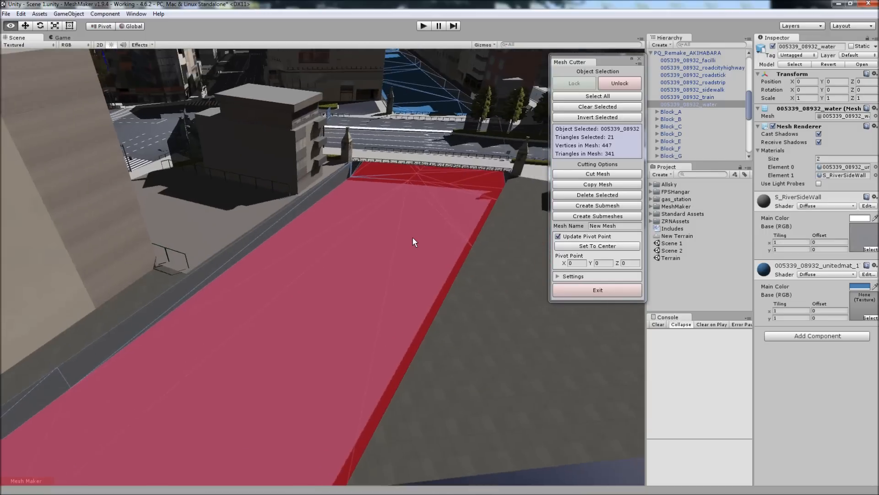
pyautogui.click(597, 174)
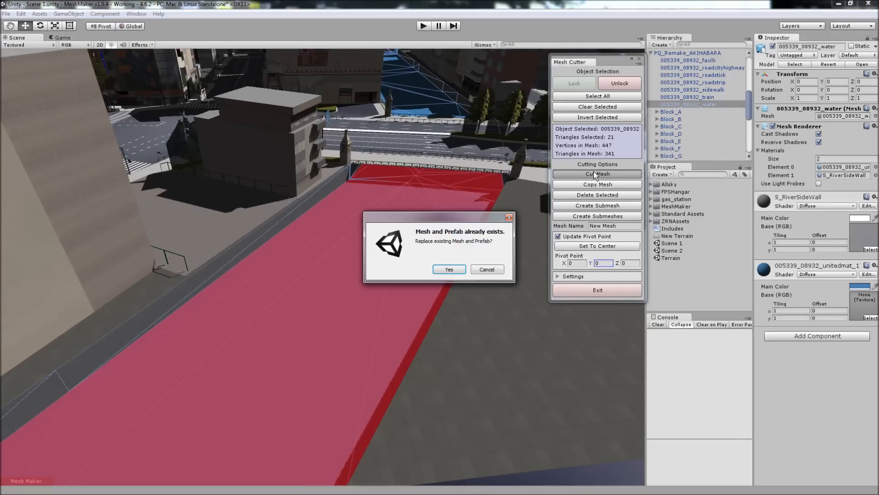
pyautogui.click(448, 269)
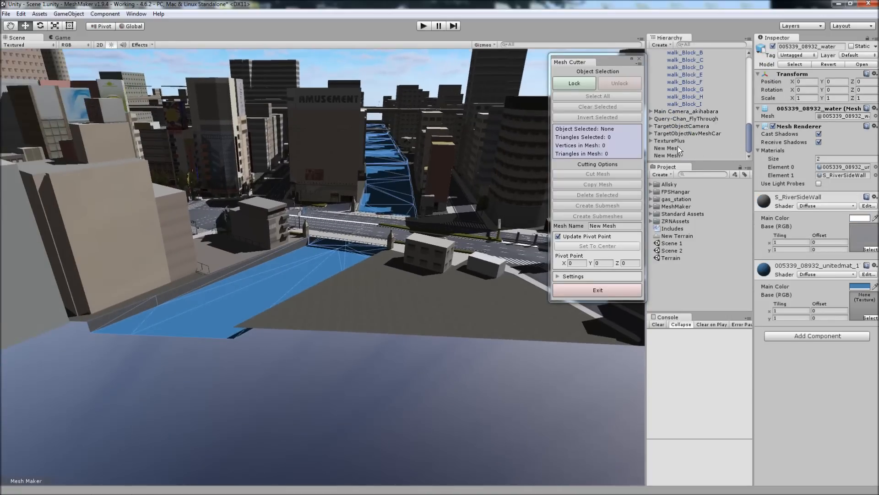
# Step: Delete the New Mesh object from the Hierarchy
pyautogui.rightClick(667, 147)
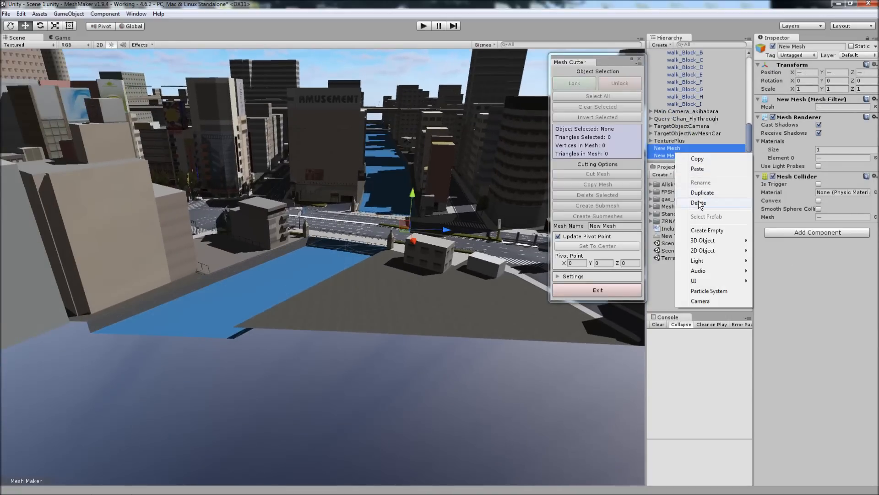
pyautogui.click(698, 202)
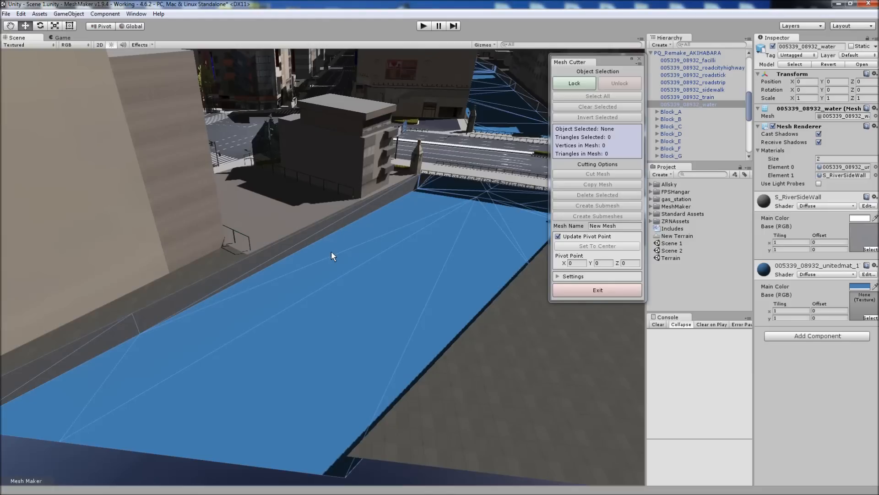
# Step: Select the narrow bank-edge triangles and the large river section of the water mesh
pyautogui.click(256, 268)
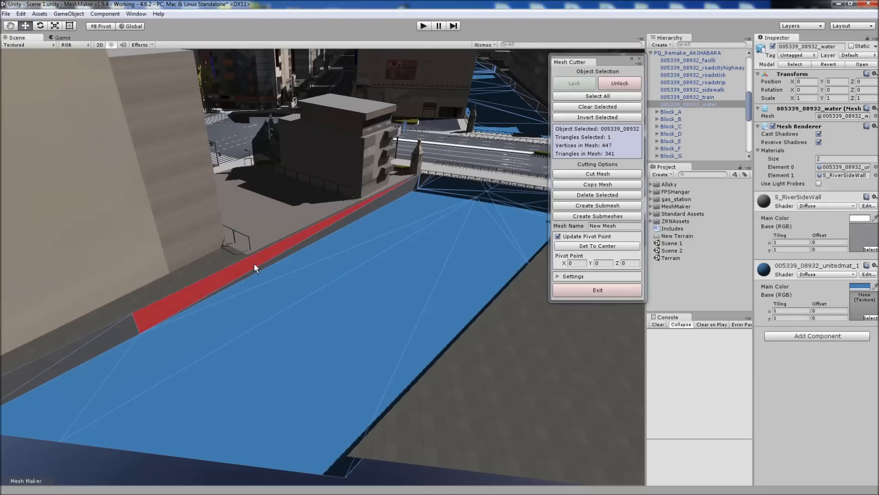
pyautogui.click(318, 289)
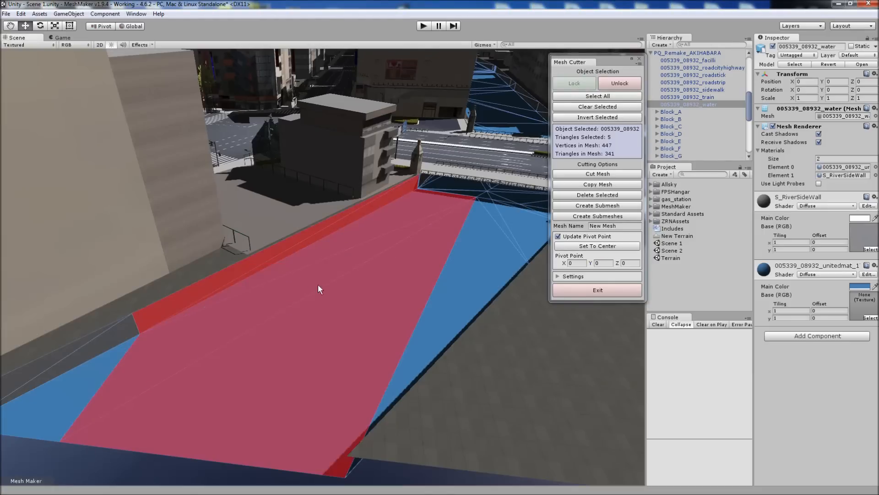
pyautogui.moveTo(363, 225)
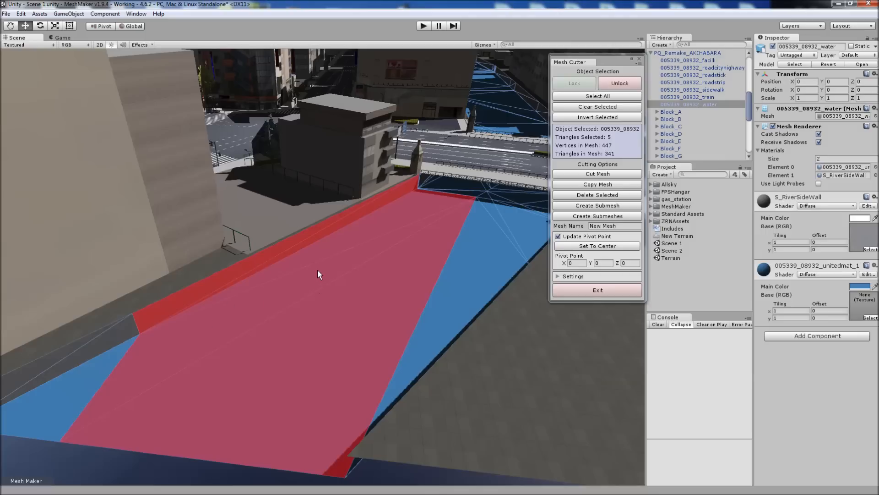
pyautogui.moveTo(174, 349)
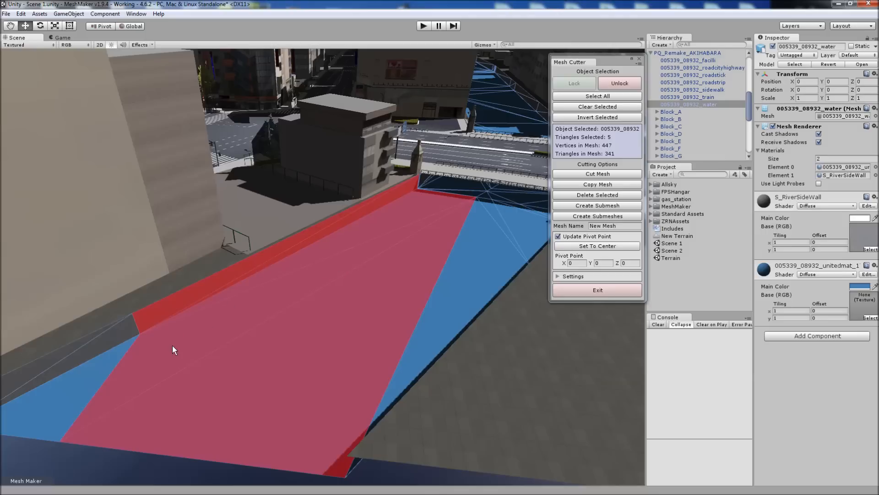
pyautogui.moveTo(95, 355)
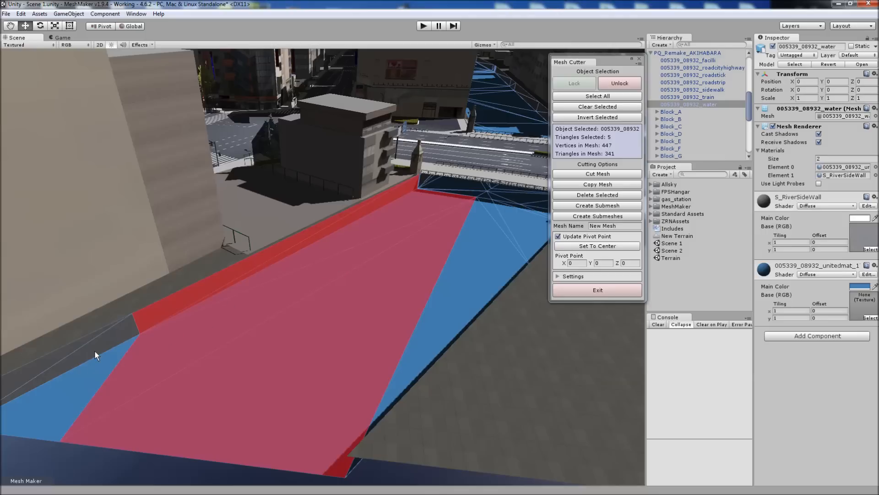
pyautogui.moveTo(259, 263)
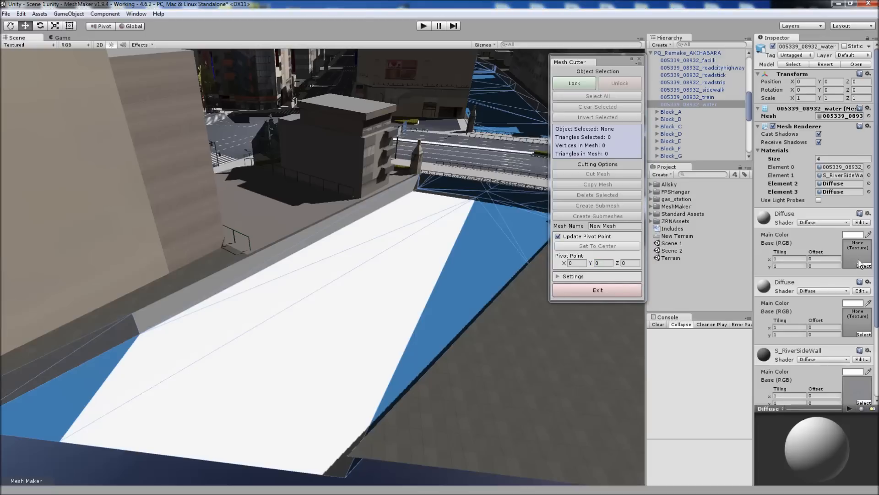
# Step: Pick a texture for the new Diffuse submesh material via Select
pyautogui.click(863, 266)
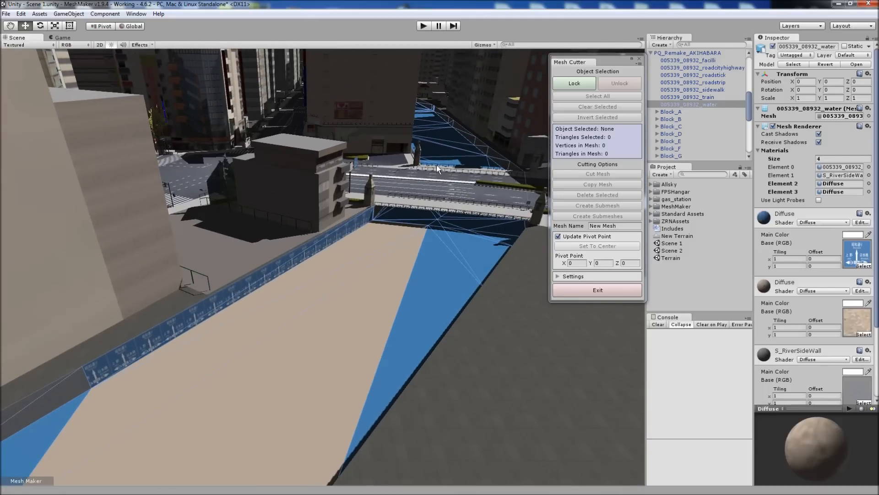
pyautogui.moveTo(429, 263)
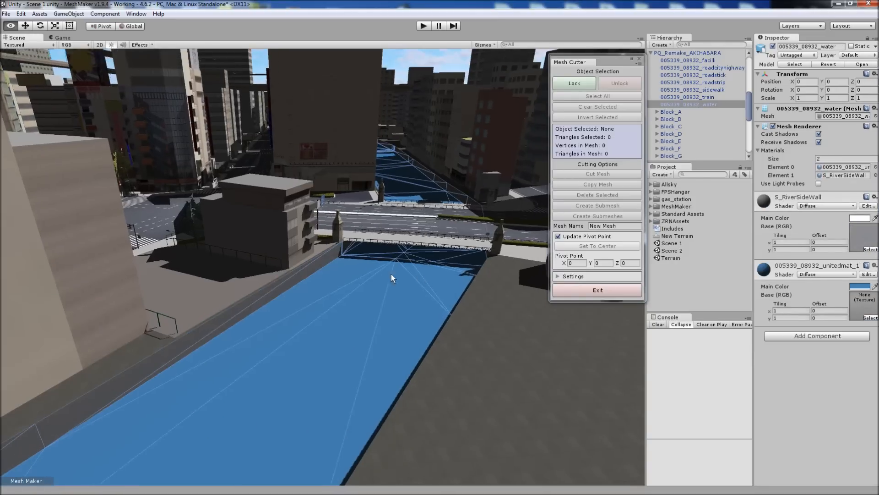
# Step: Select all 341 triangles of the locked river water mesh with Select All
pyautogui.moveTo(393, 278); pyautogui.dragTo(382, 278)
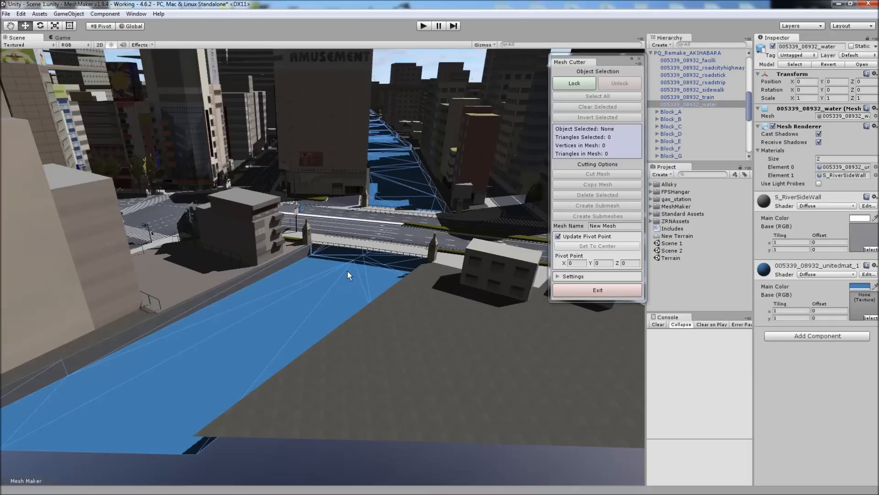
pyautogui.click(574, 84)
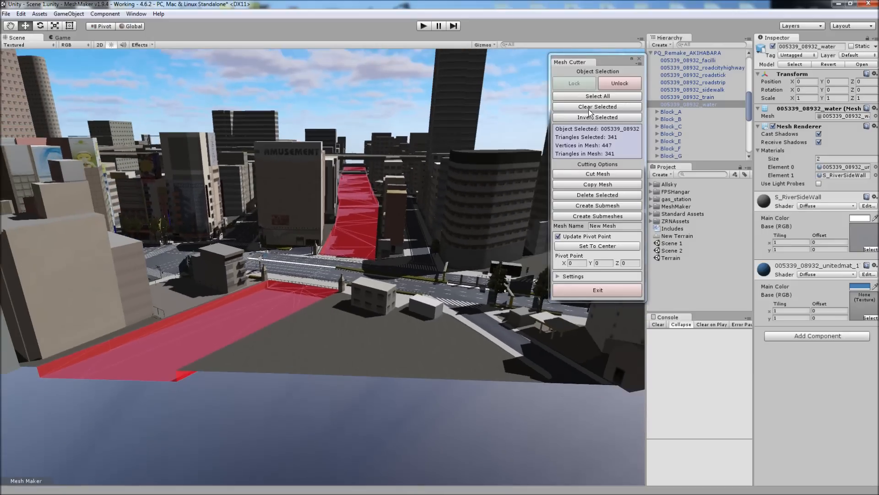
# Step: Clear the whole-river selection, pick the bank-edge triangles in the Scene view, then clear again
pyautogui.click(596, 106)
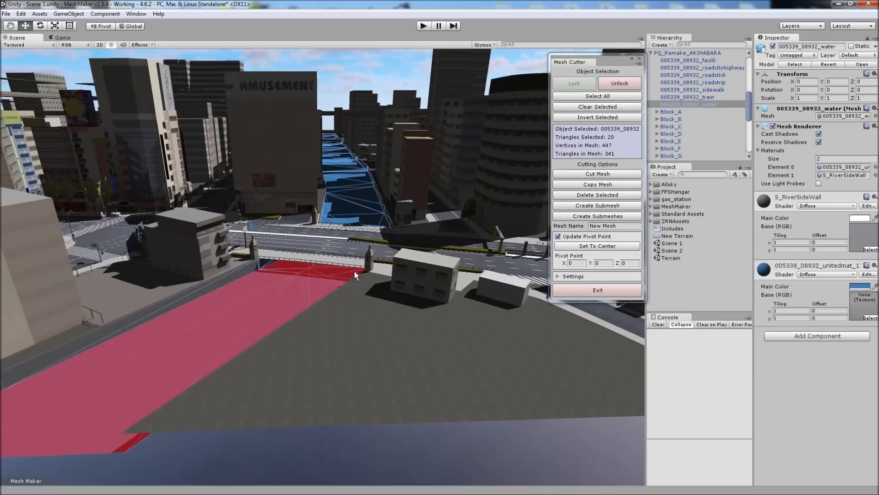
pyautogui.click(355, 210)
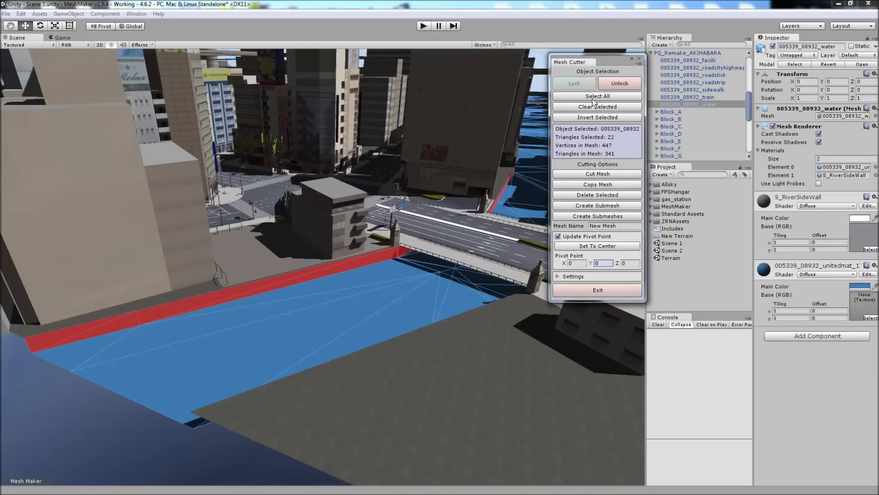
pyautogui.click(596, 107)
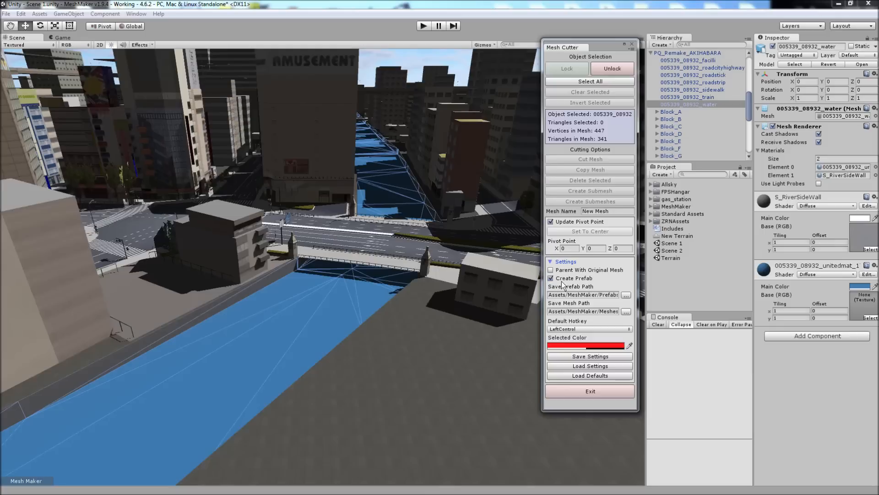
pyautogui.moveTo(574, 304)
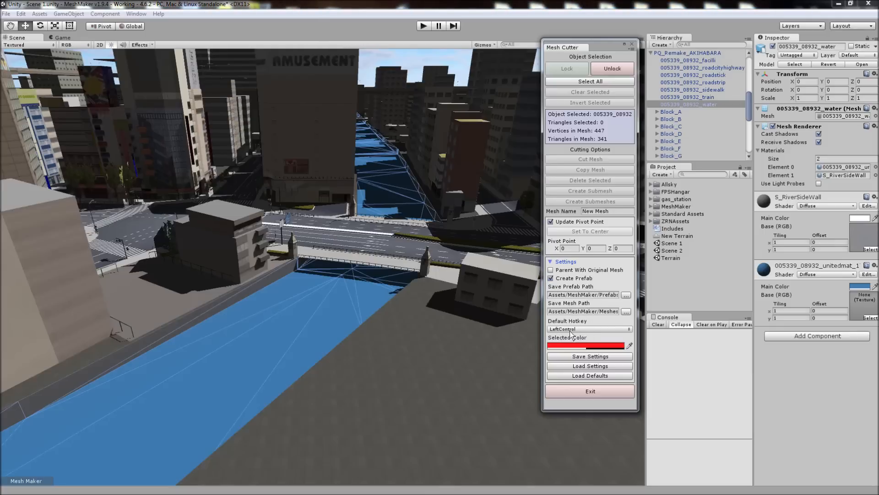
# Step: Change the Selected Color for highlighted triangles to green in the color picker
pyautogui.click(586, 345)
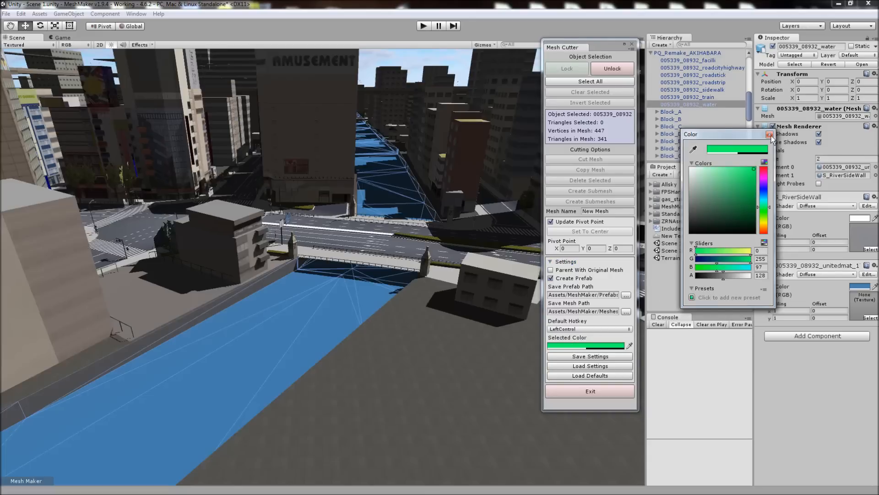
pyautogui.click(770, 137)
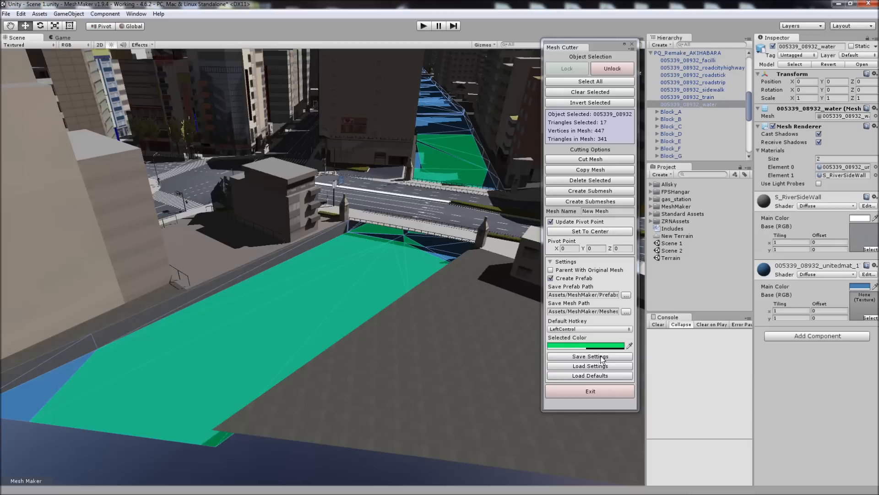
pyautogui.moveTo(601, 361)
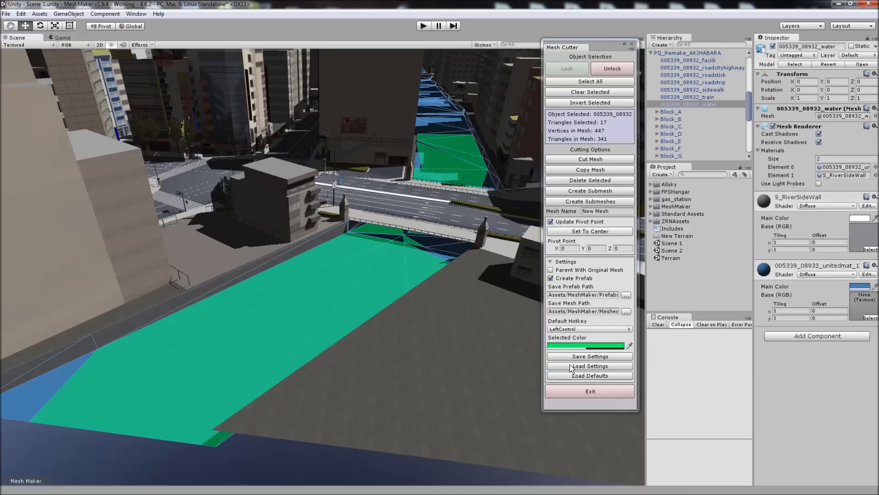
pyautogui.moveTo(589, 380)
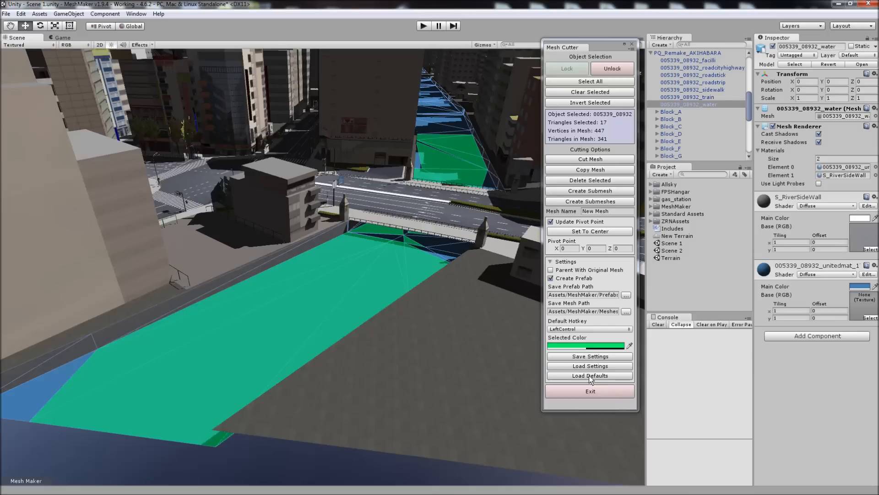
# Step: Load the default Mesh Cutter settings, restoring the red selection highlight
pyautogui.click(589, 376)
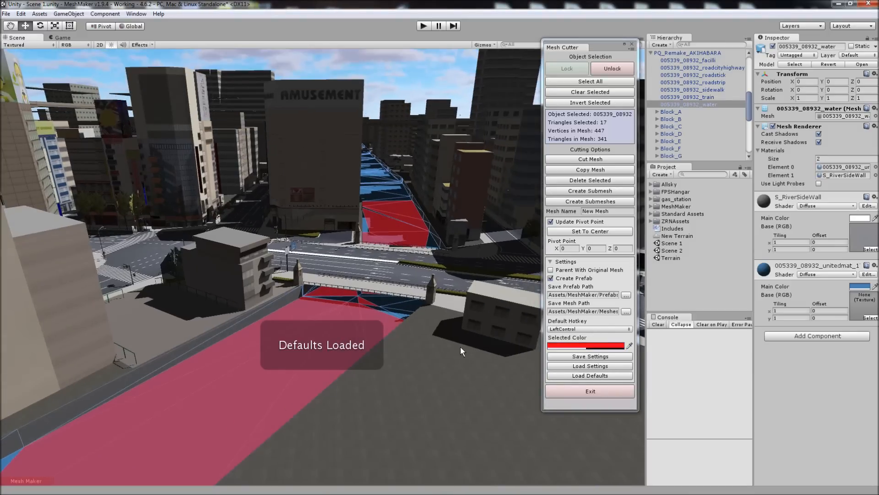
pyautogui.click(589, 375)
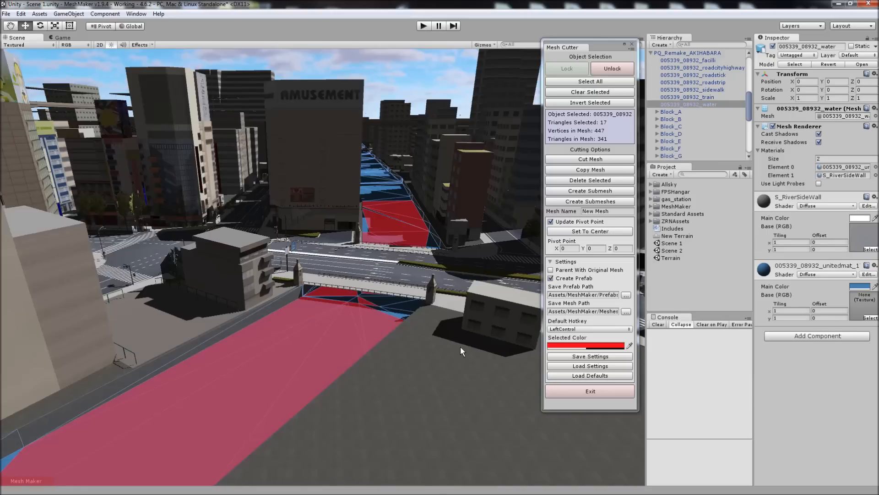